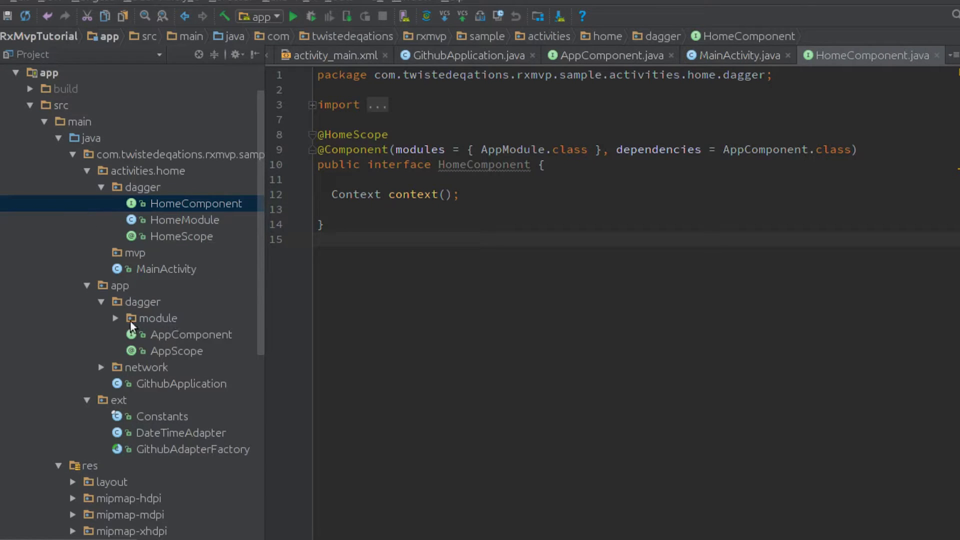
- Expand the dagger module package and add an OkHttpClient okhttpClient() accessor to AppComponent
click(160, 318)
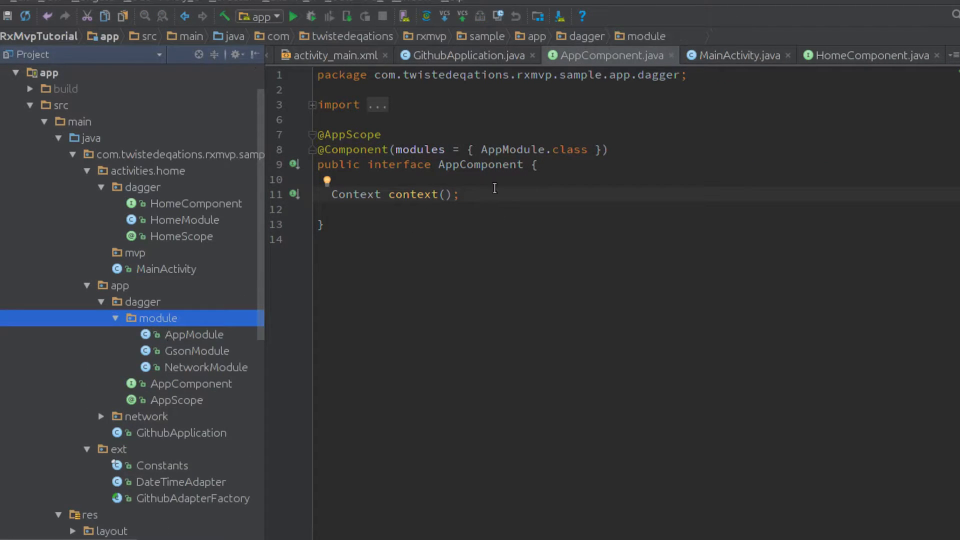
text(OKHt)
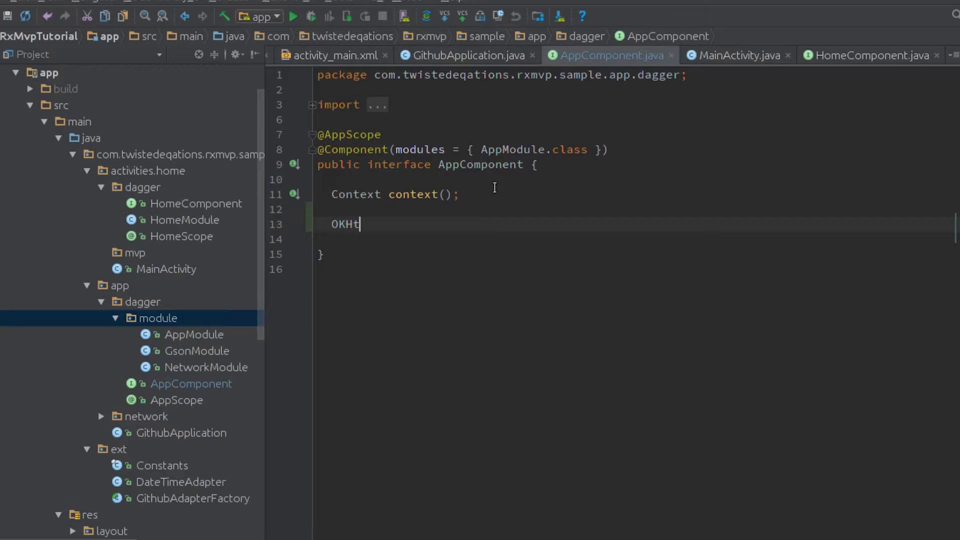
text(tpClient ok)
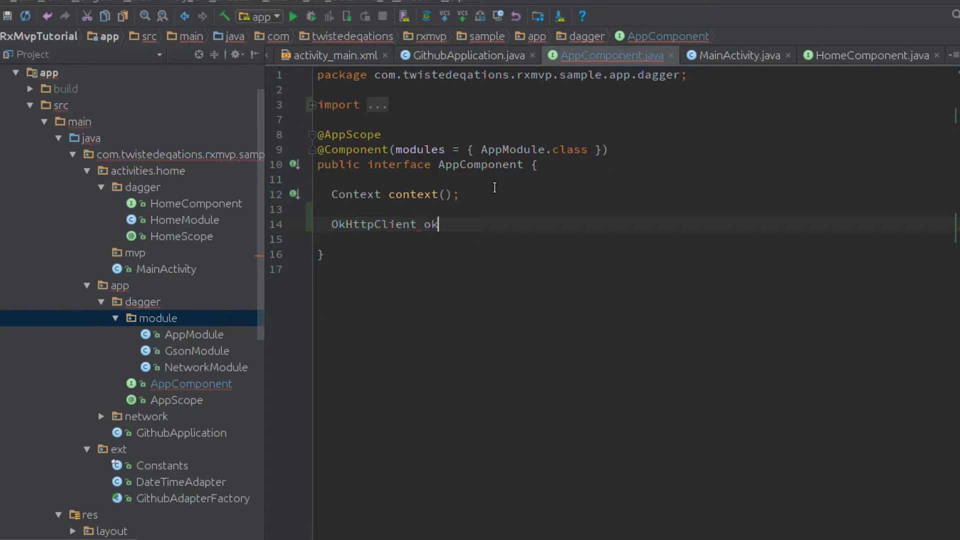
text(http)
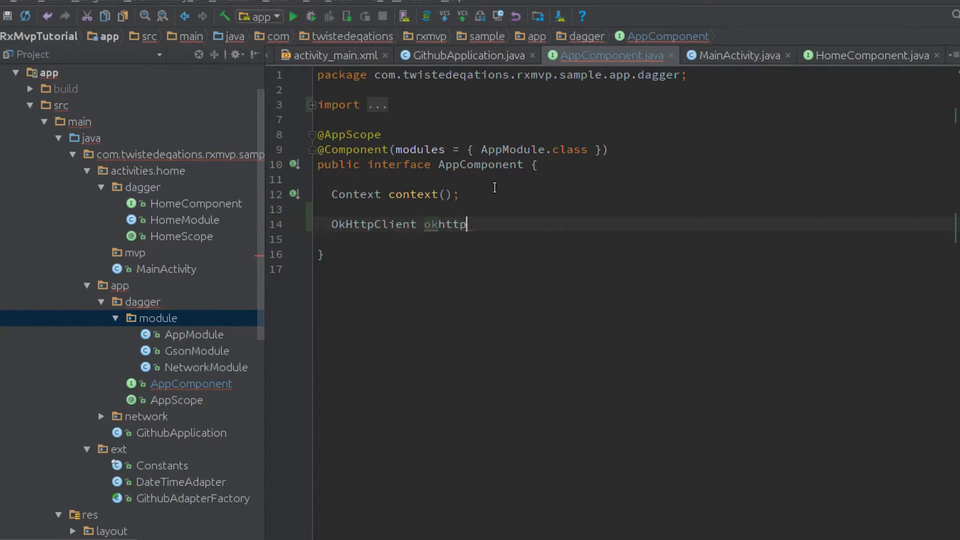
text(Cliewn)
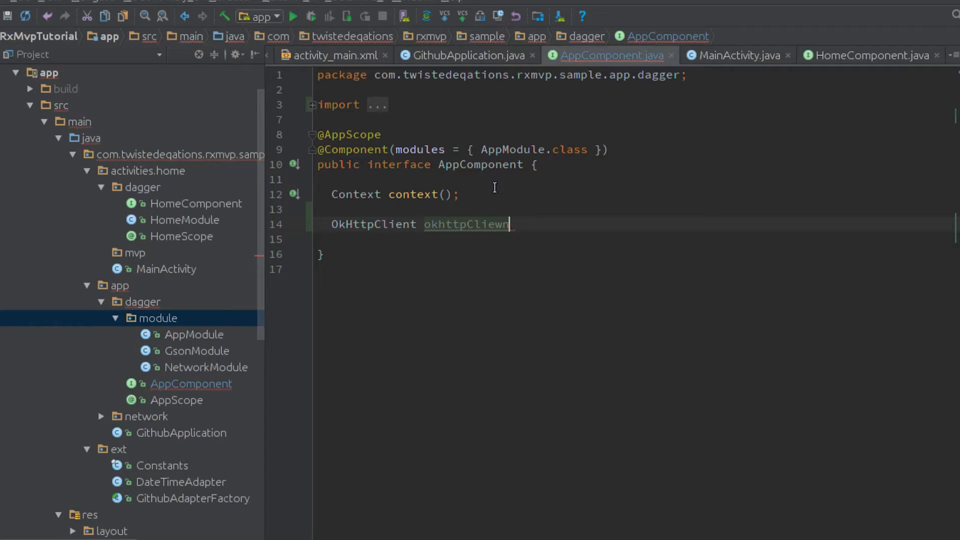
text(okhttpClient();)
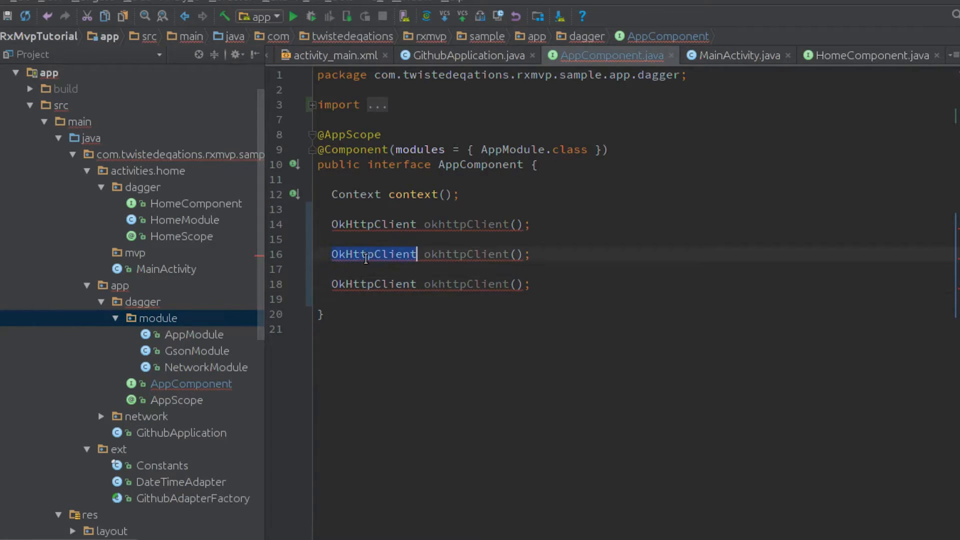
- Add a GithubNetwork githubNetwork() accessor to AppComponent
text(Git)
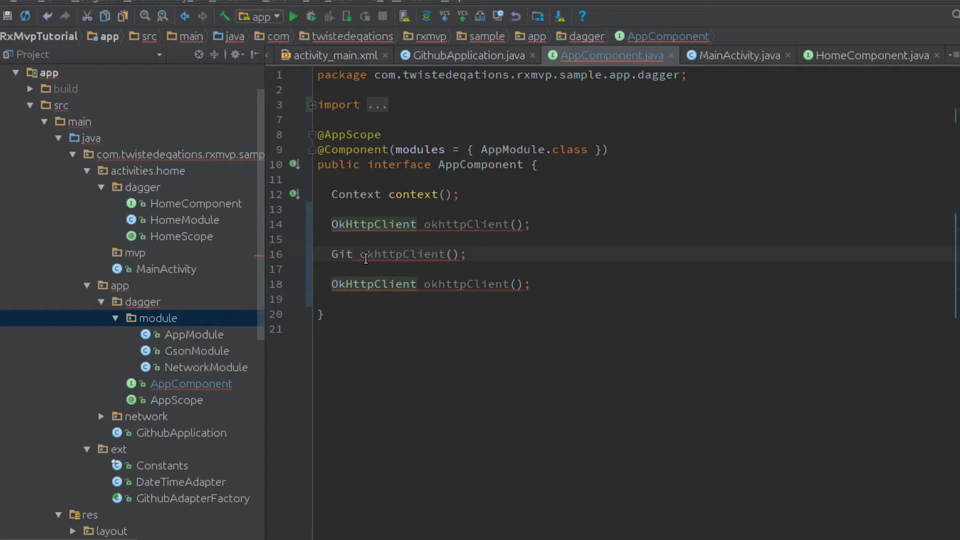
text(GithubNetwork)
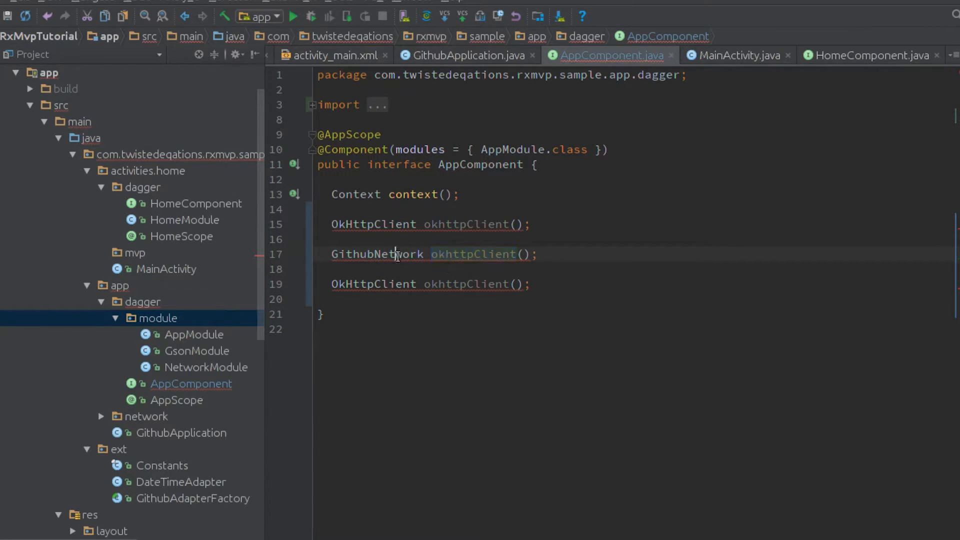
text(githubNetwork)
click(431, 284)
text(Picasso Picasso)
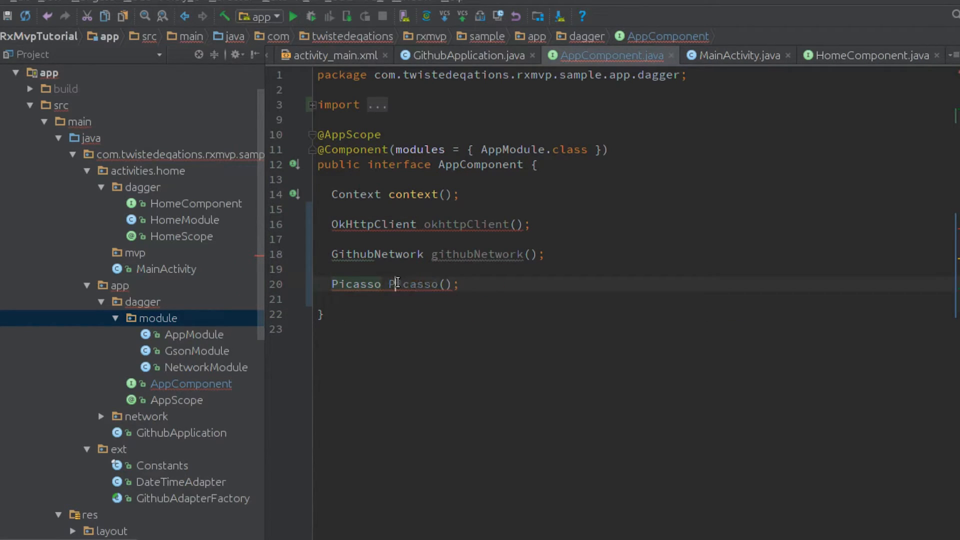
- Open NetworkModule, inspect its OkHttpClient provider, and return to AppComponent
click(207, 367)
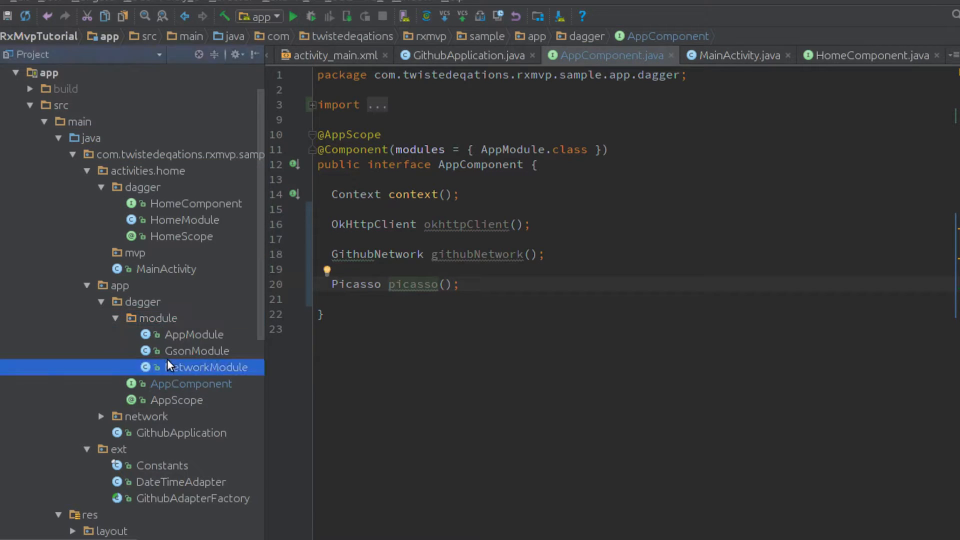
double_click(205, 367)
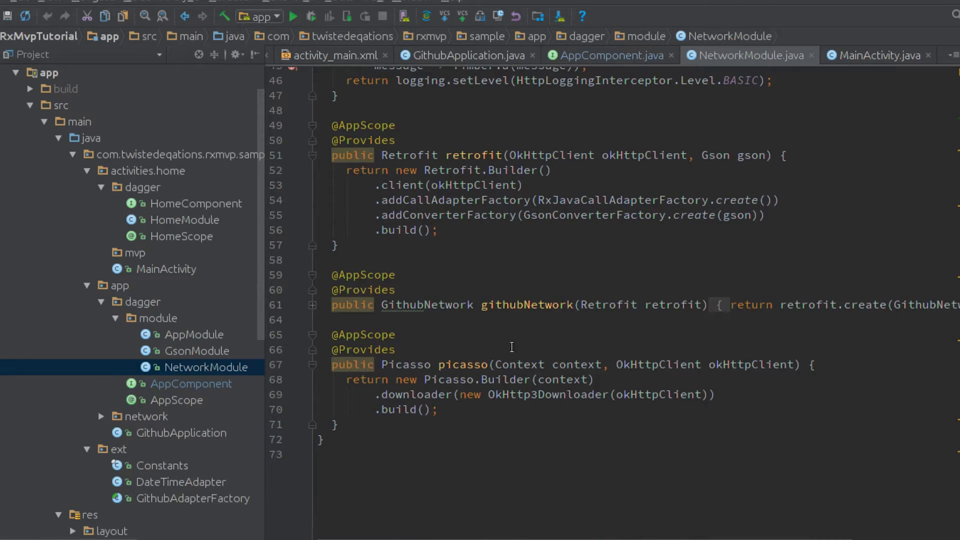
click(312, 305)
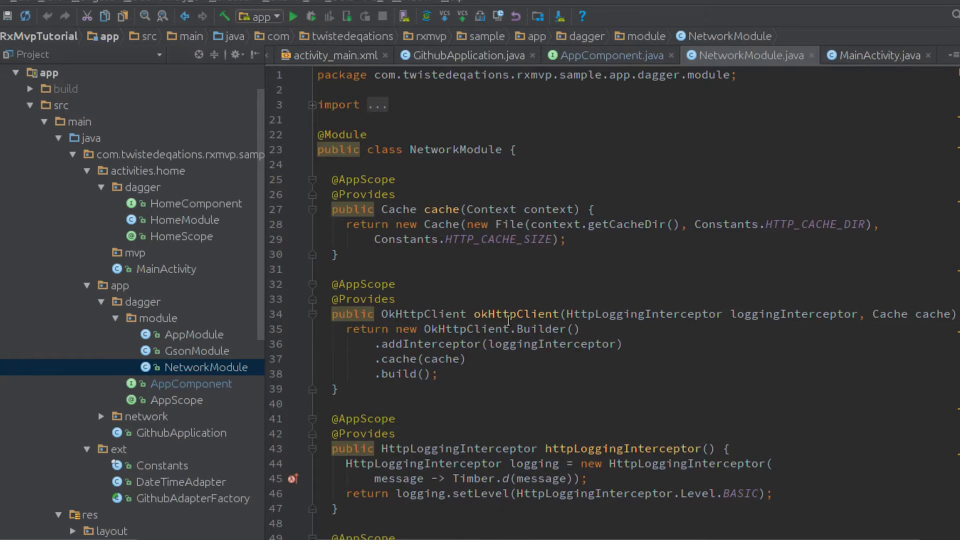
click(606, 55)
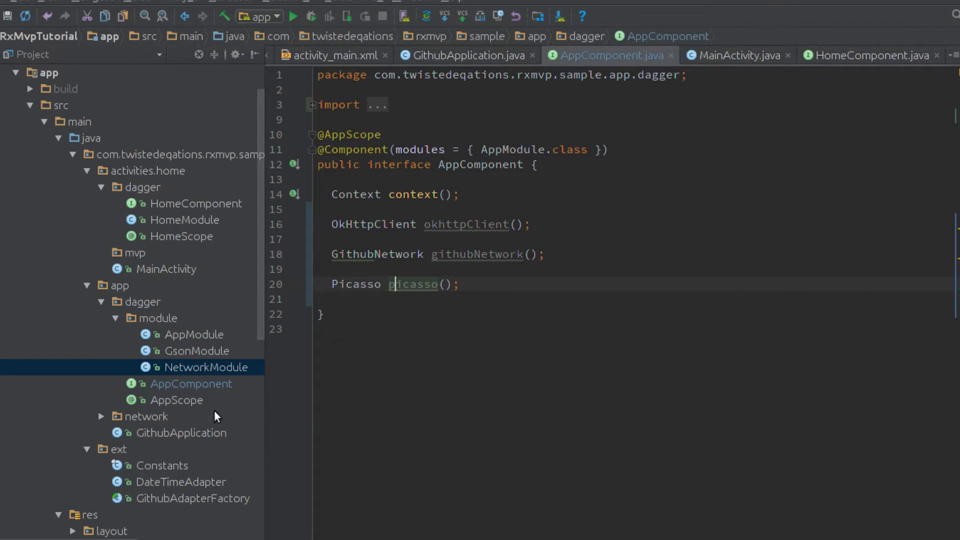
- Open GsonModule and then the GitHubRepo model class
click(197, 351)
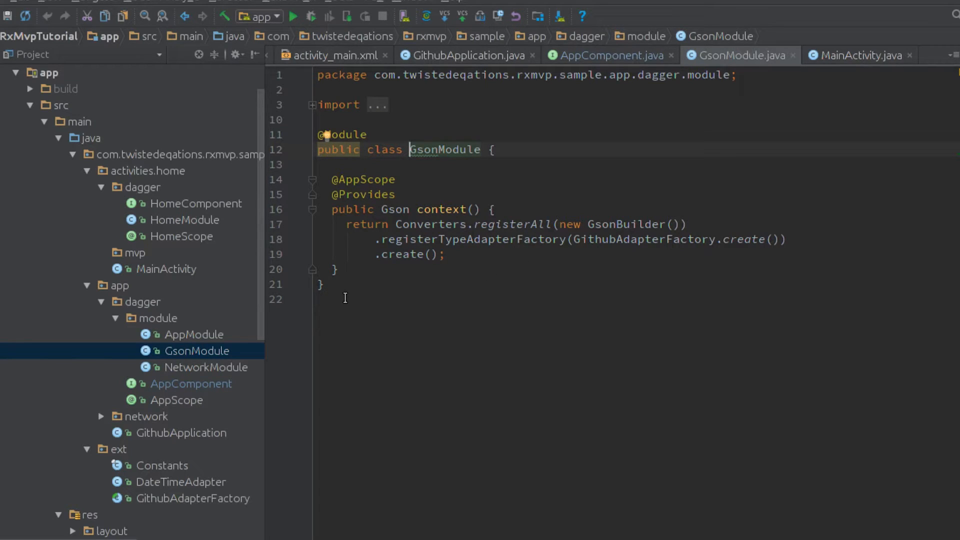
mouse_move(729, 242)
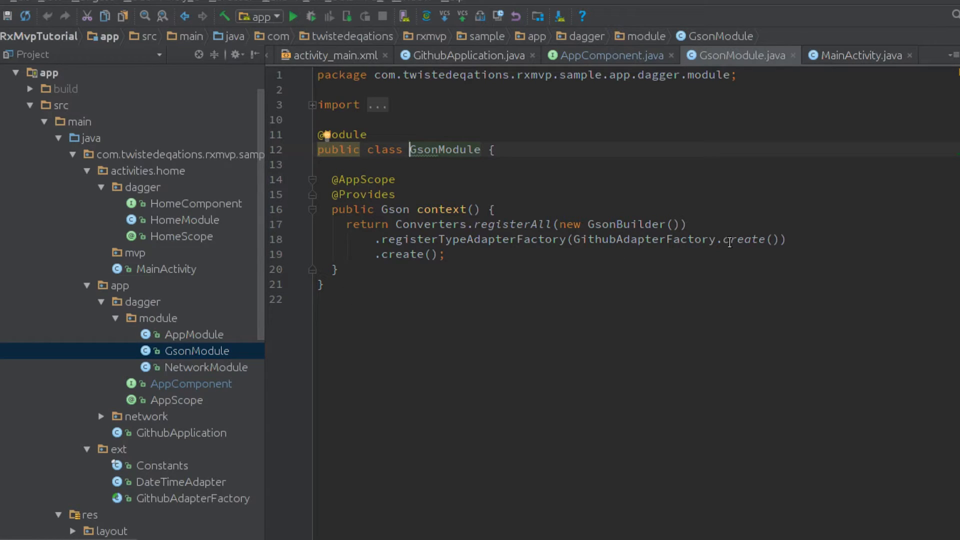
click(206, 368)
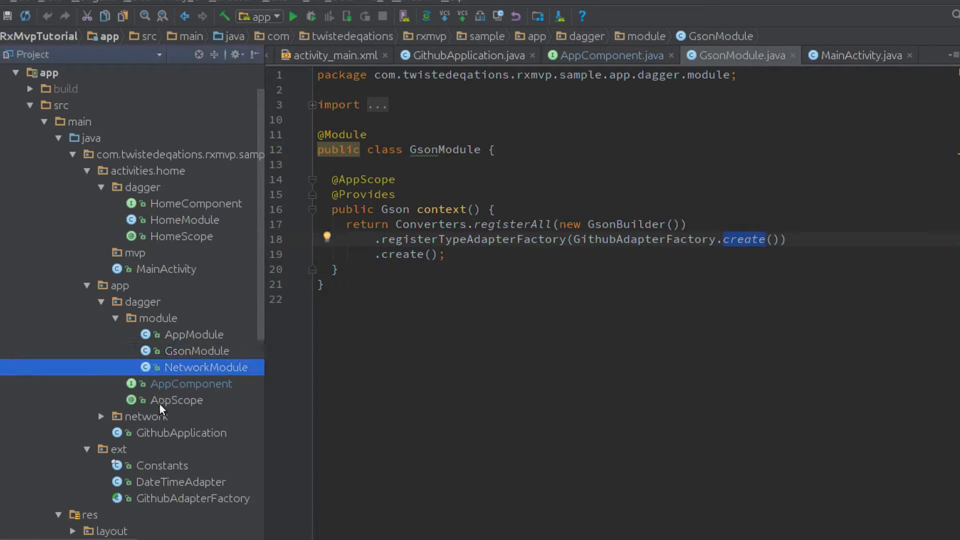
click(102, 416)
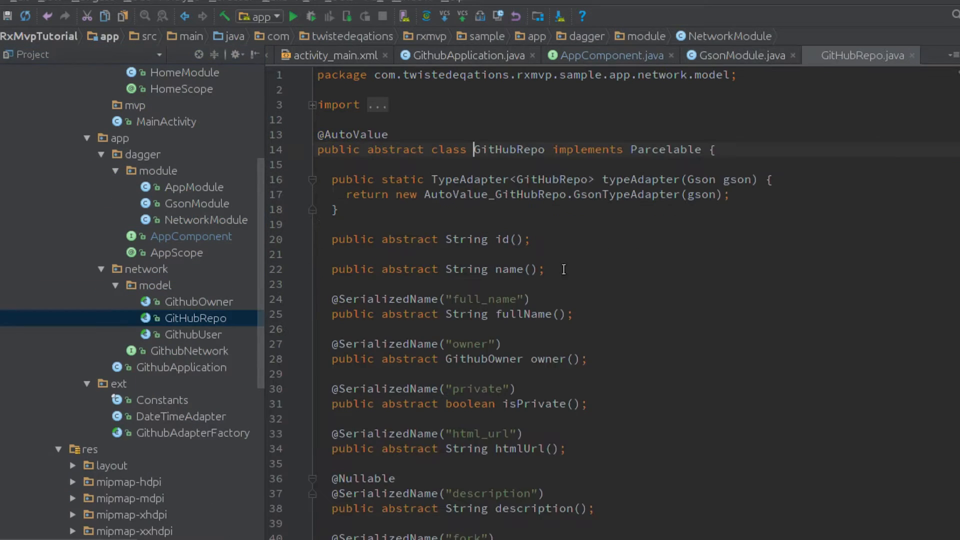
- Close the GitHubRepo model file and collapse the network package
scroll(down, 3)
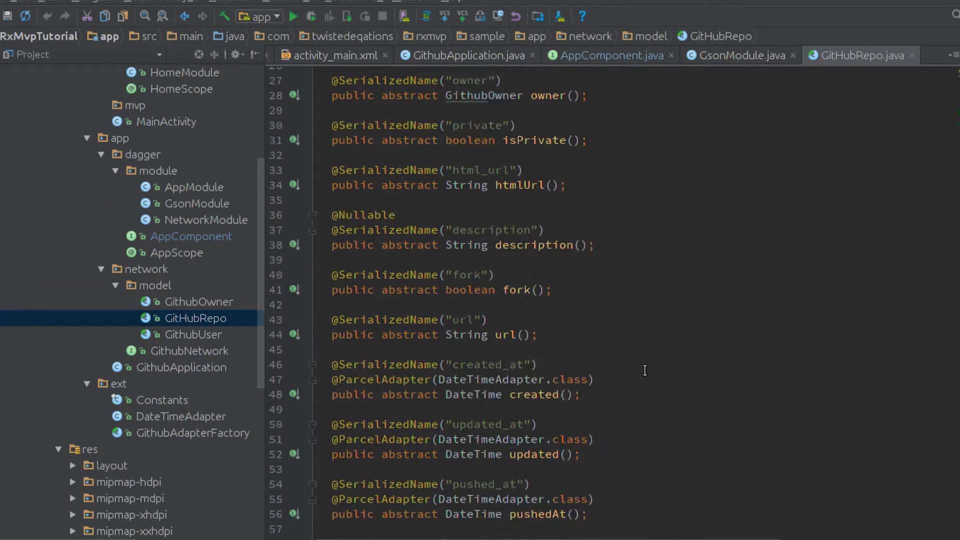
scroll(up, 3)
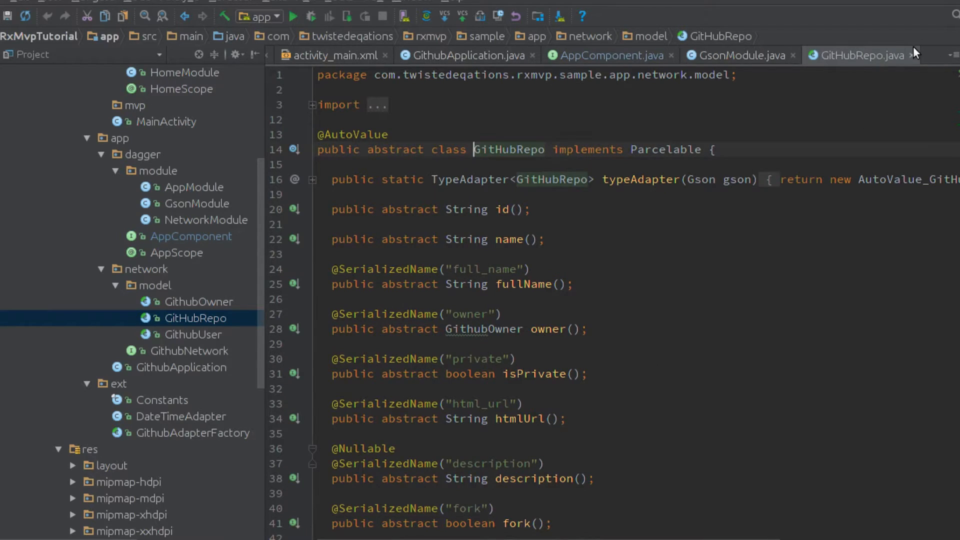
click(606, 55)
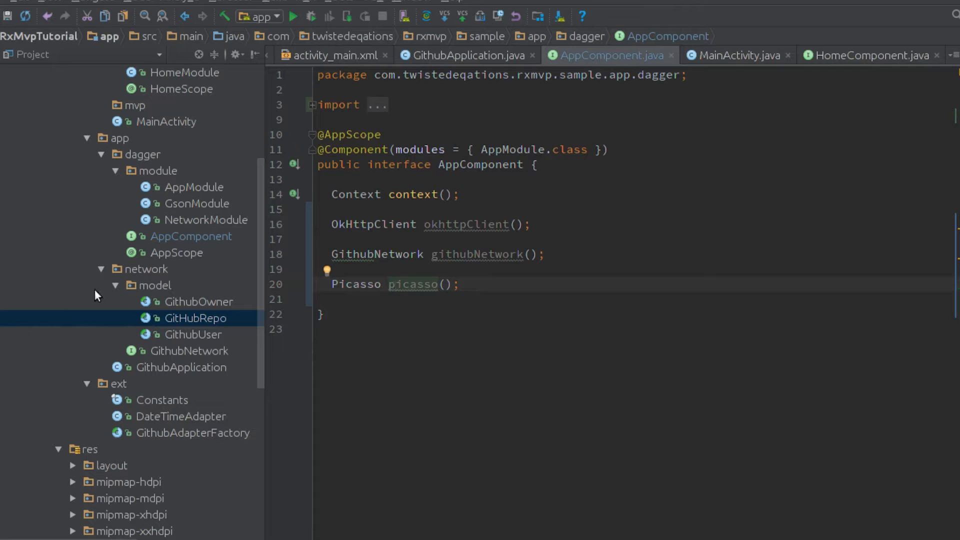
click(114, 285)
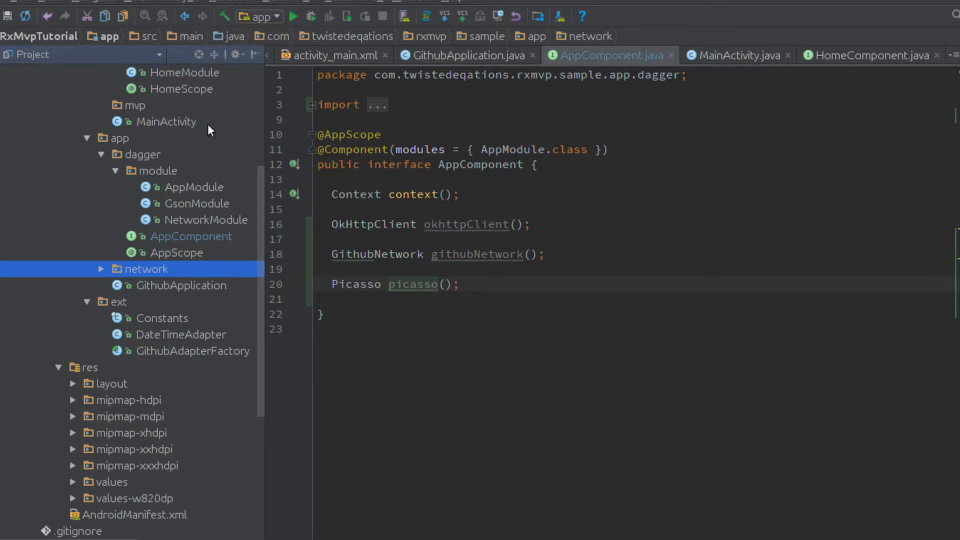
mouse_move(175, 373)
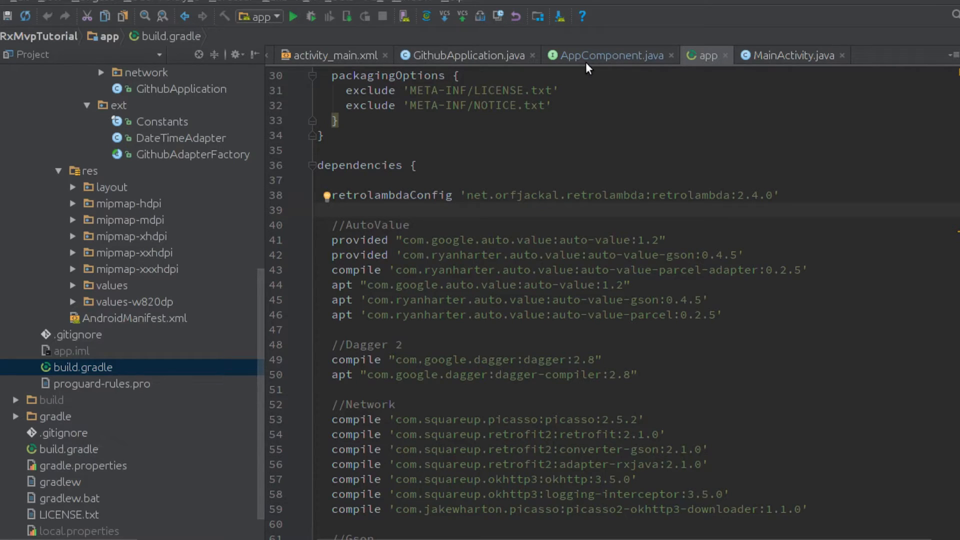
- Type in MainActivity, then view the DaggerAppComponent build error in GithubApplication
click(792, 55)
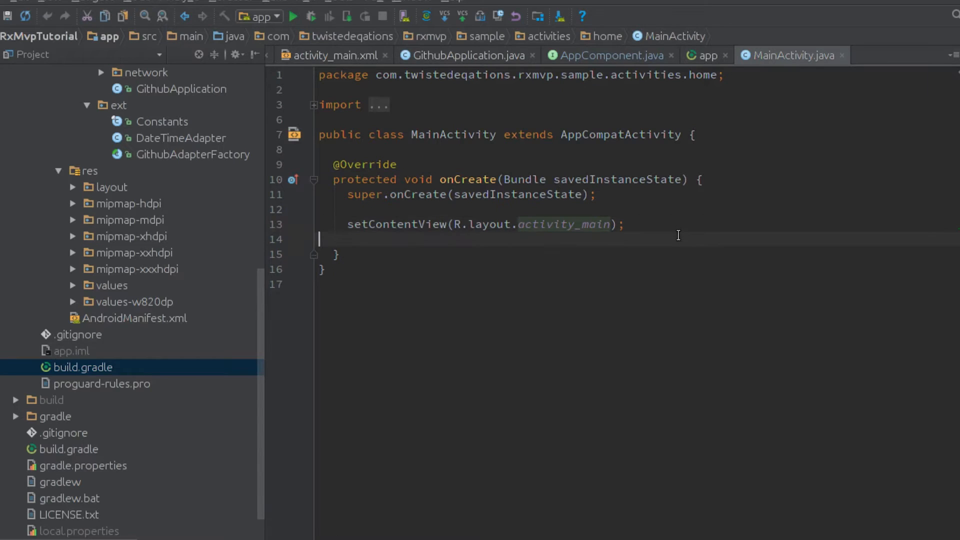
text(Butt)
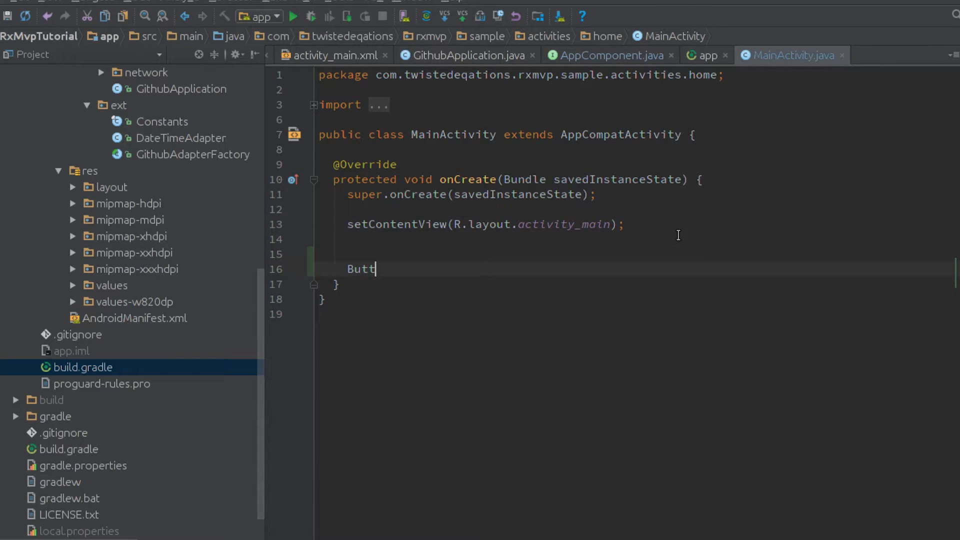
click(467, 55)
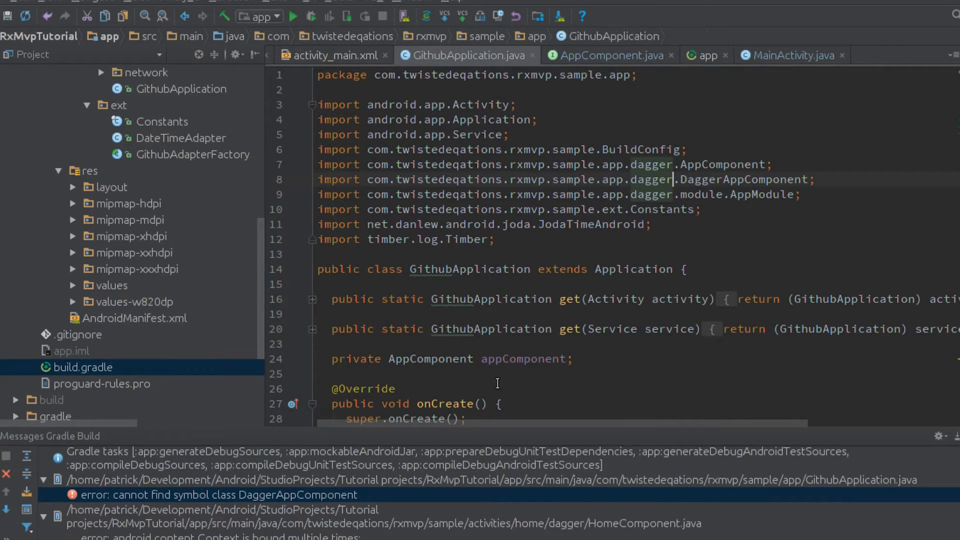
- Scroll through the missing-provider build errors and jump to AppComponent to add NetworkModule
scroll(down, 3)
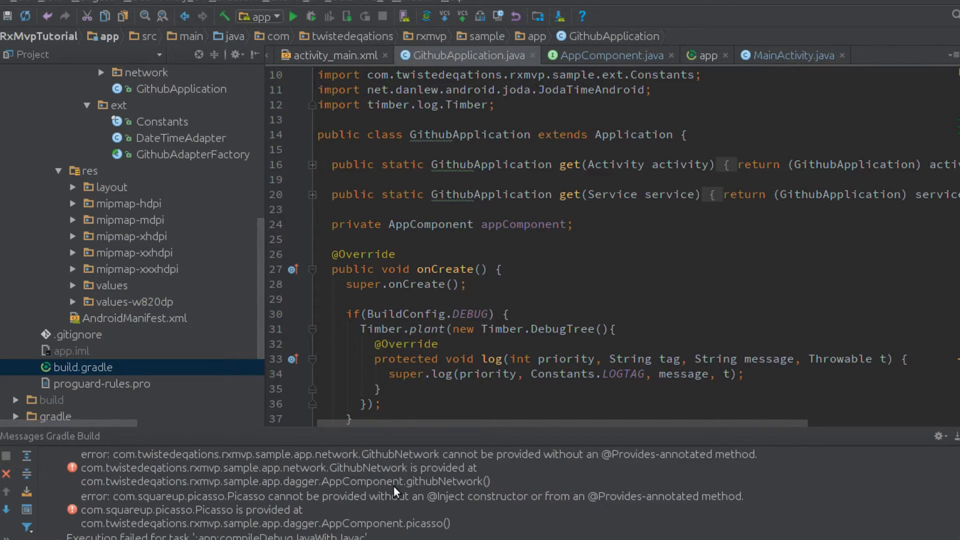
scroll(down, 3)
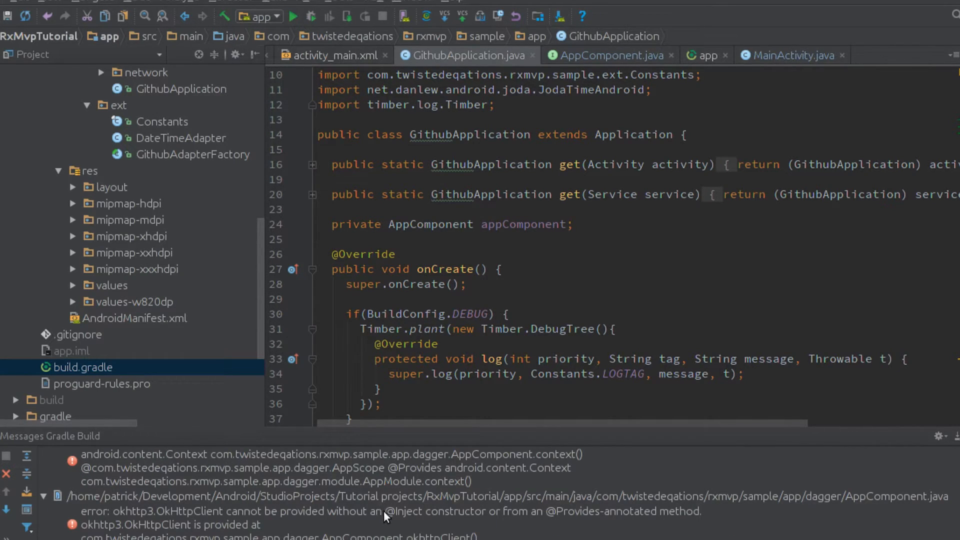
click(606, 55)
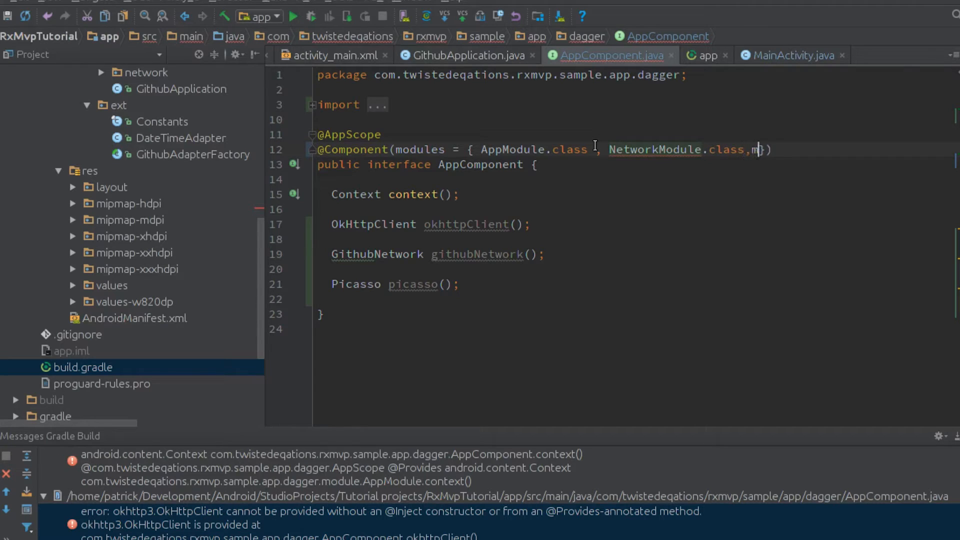
- Add GsonModule.class to AppComponent's modules and start typing new code in MainActivity
text(GsonModule.)
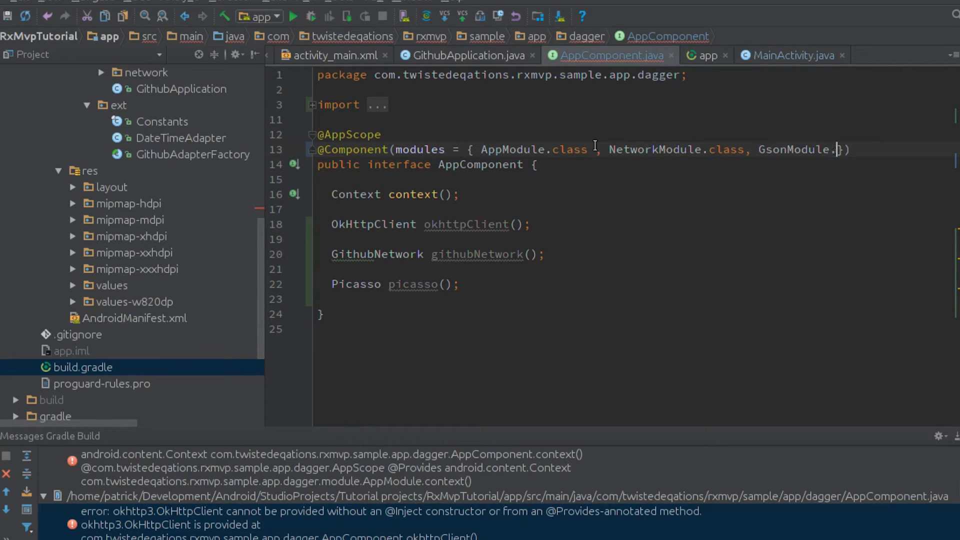
text(class)
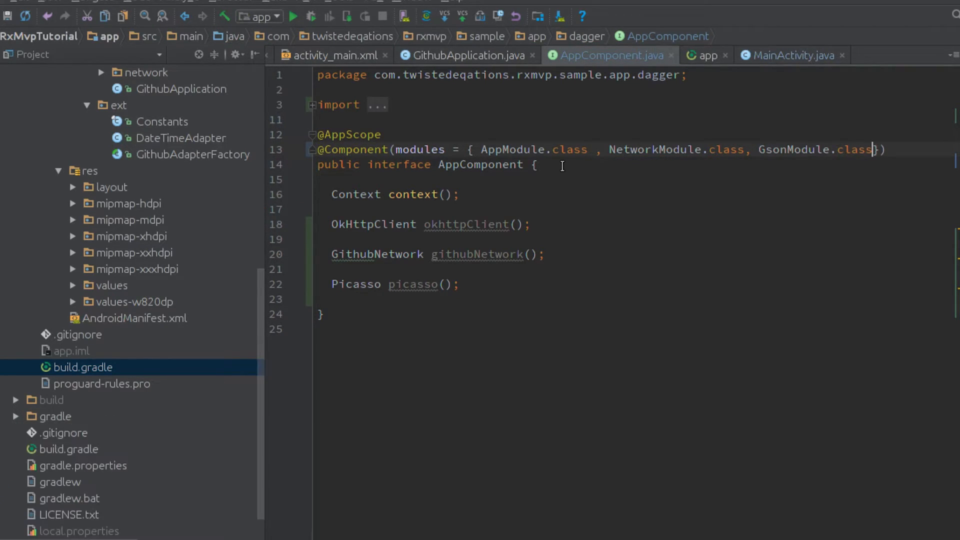
click(793, 55)
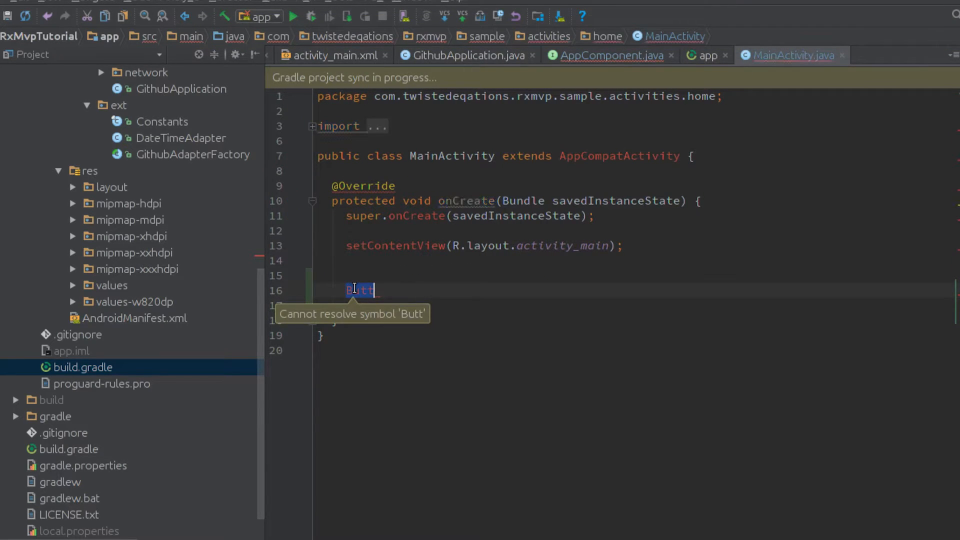
text(new Bu)
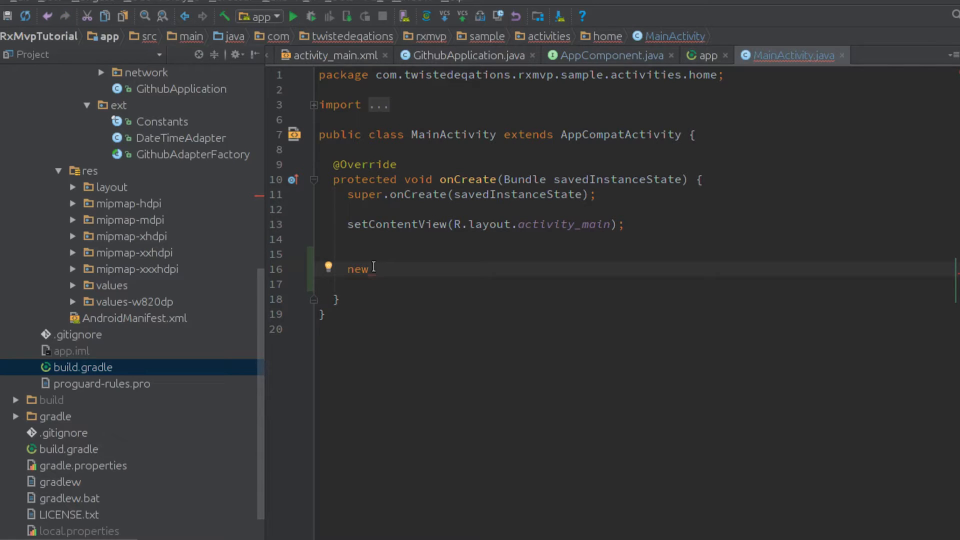
text(Button())
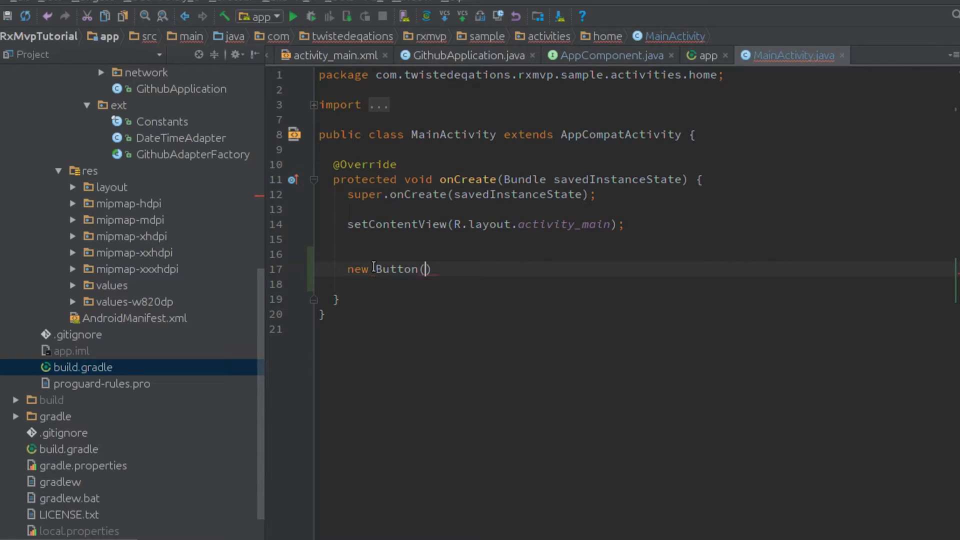
text(this)
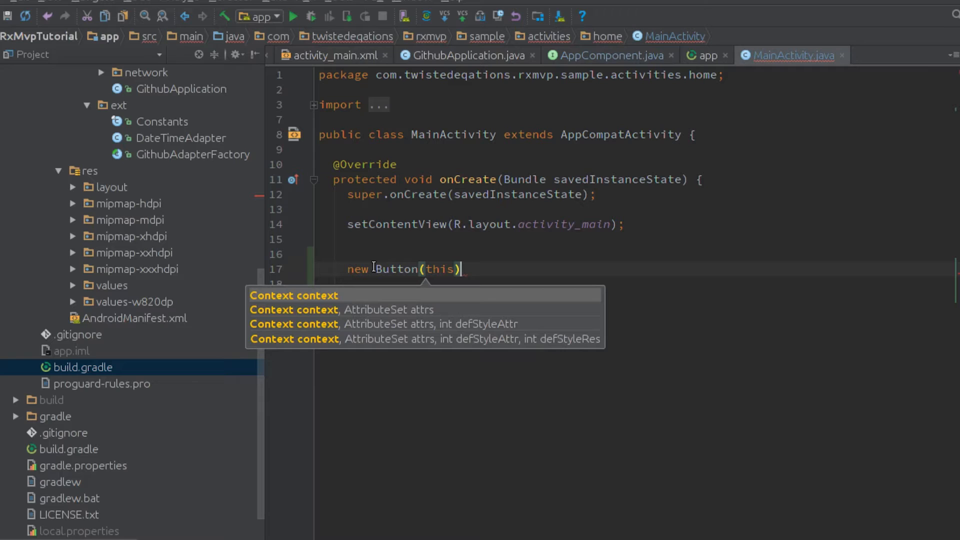
text(.set)
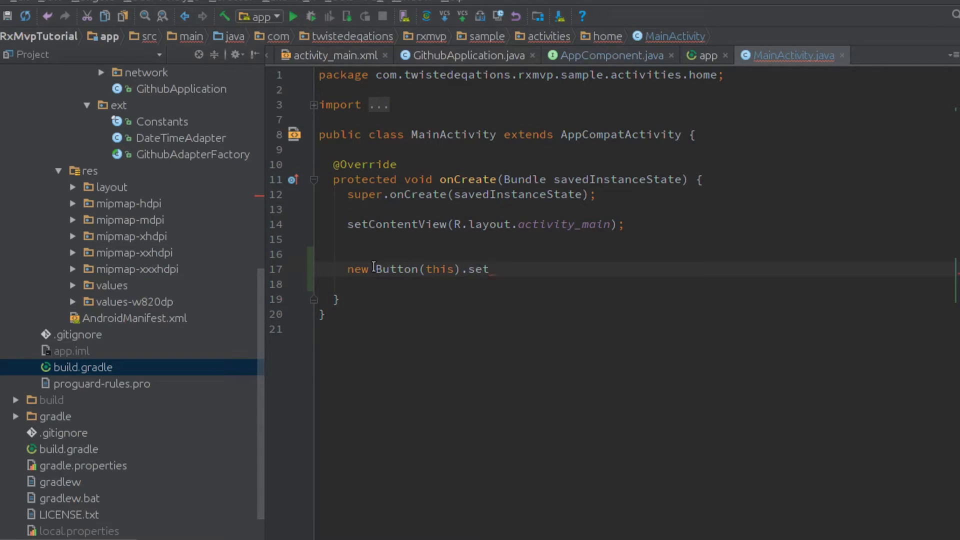
text(OnClickListener(new C)
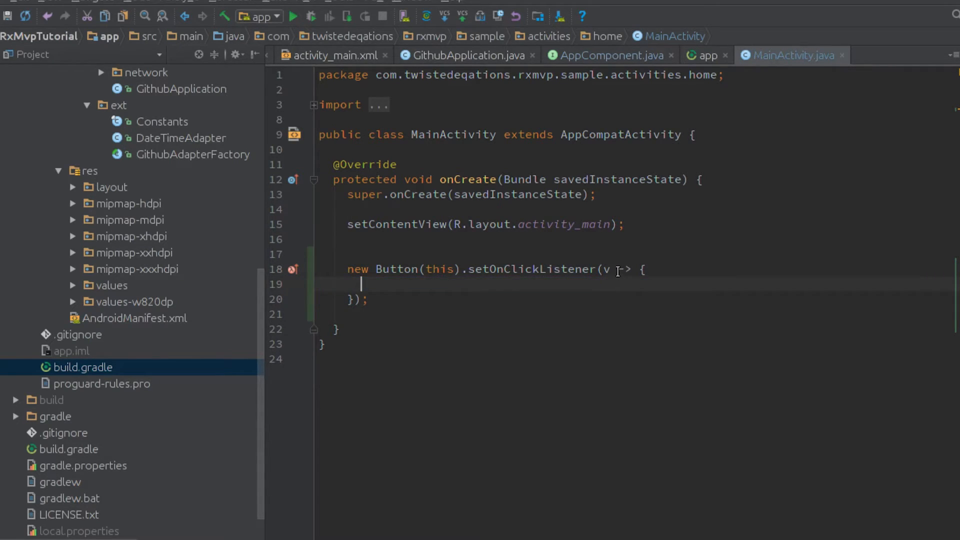
text(iew)
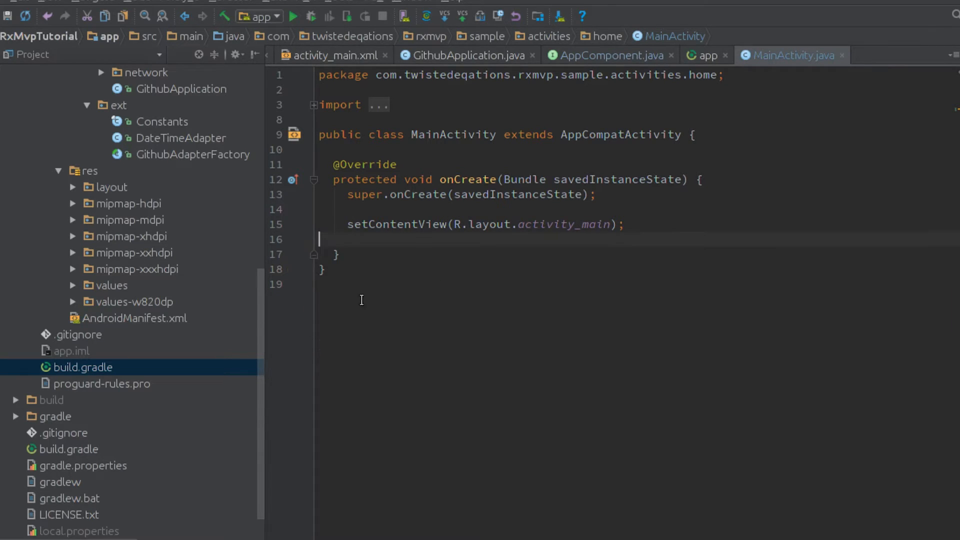
mouse_move(702, 95)
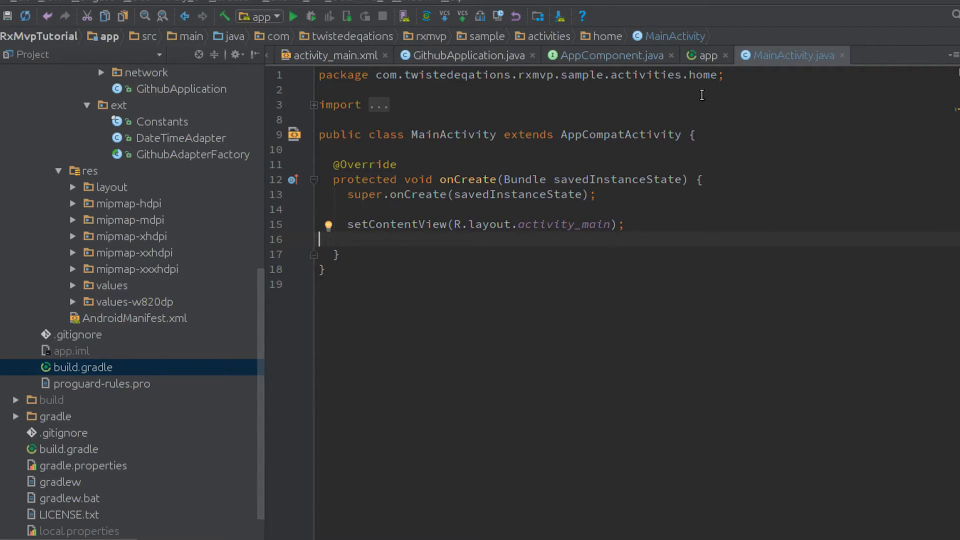
- Show the app module's build.gradle with its Dagger 2, AutoValue and network dependencies
click(704, 55)
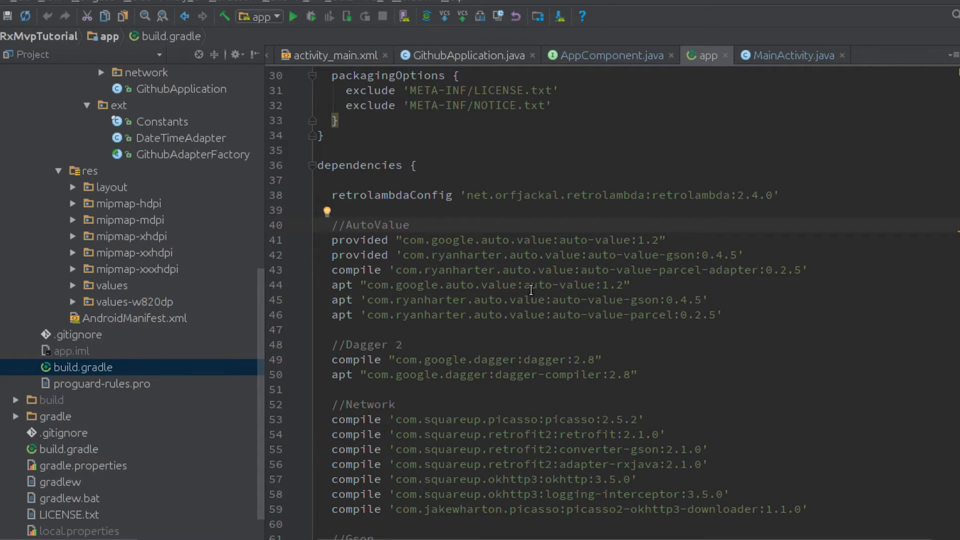
mouse_move(674, 262)
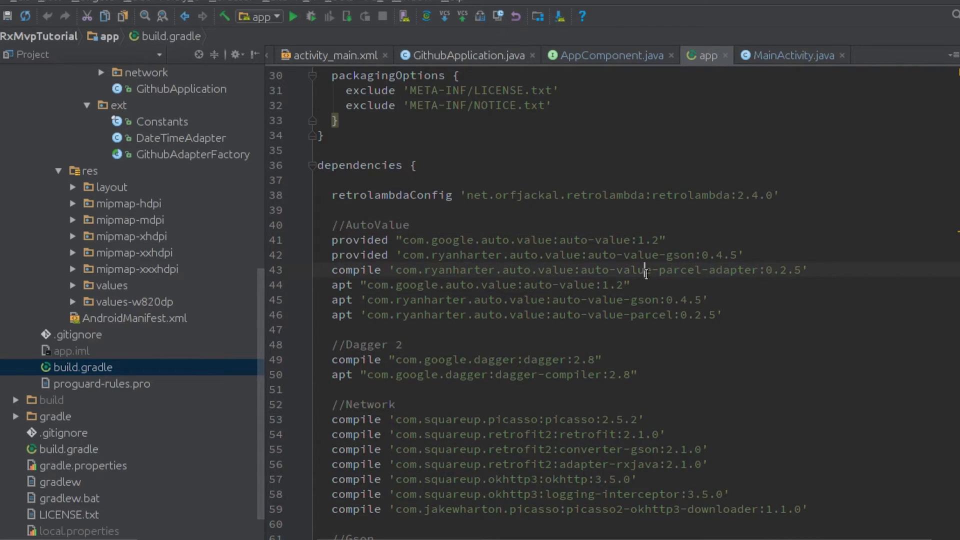
double_click(704, 270)
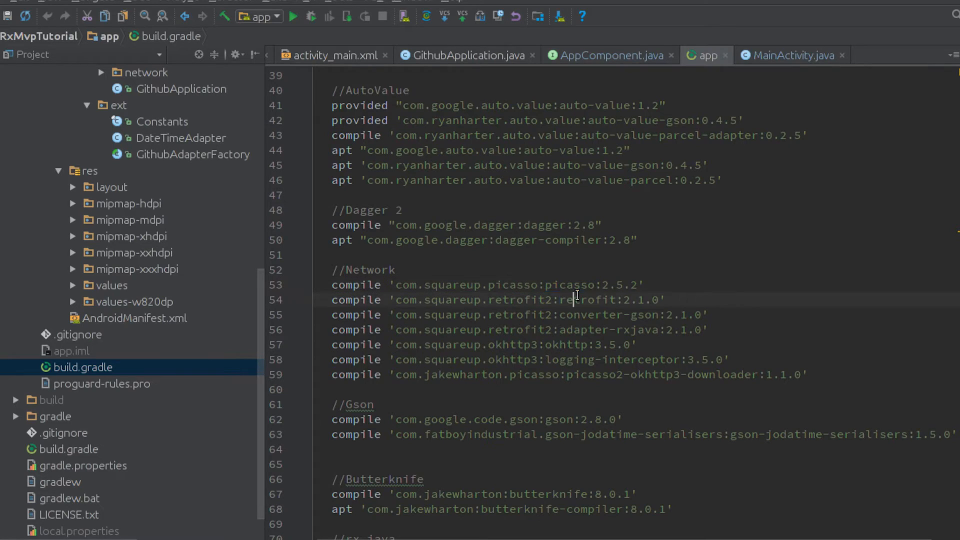
double_click(563, 344)
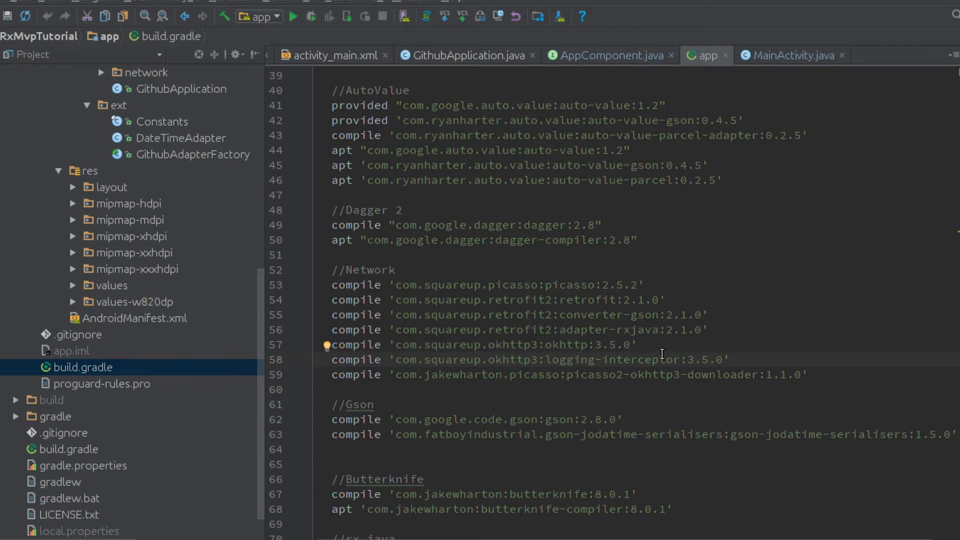
double_click(600, 374)
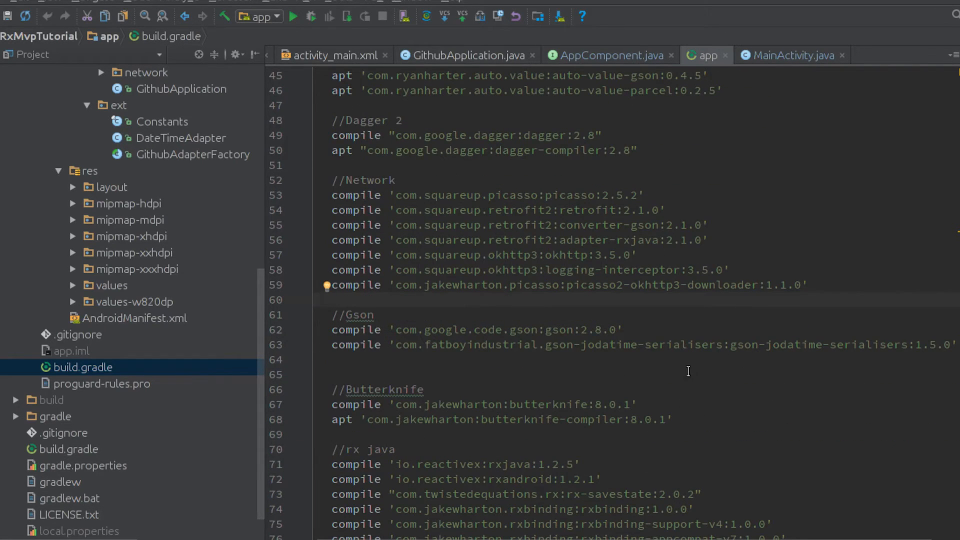
scroll(down, 3)
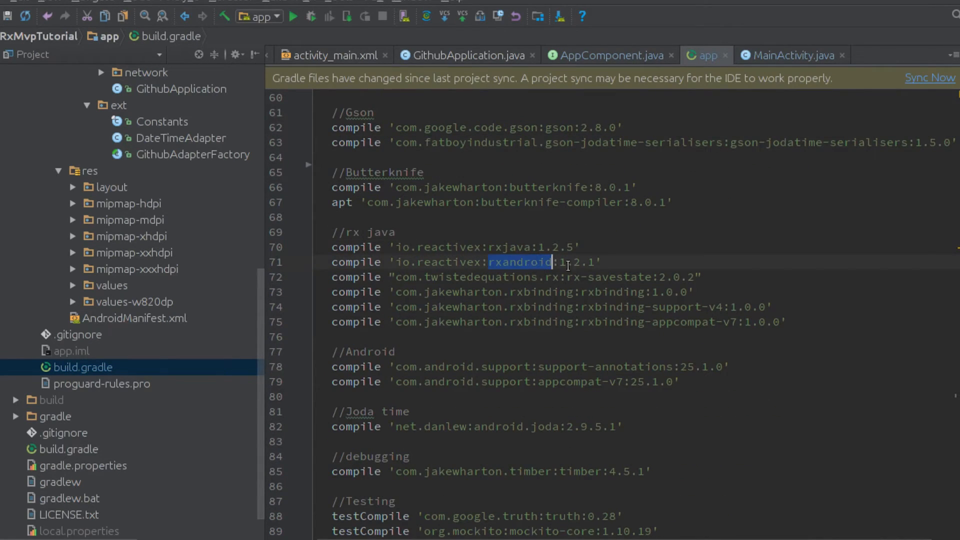
double_click(620, 276)
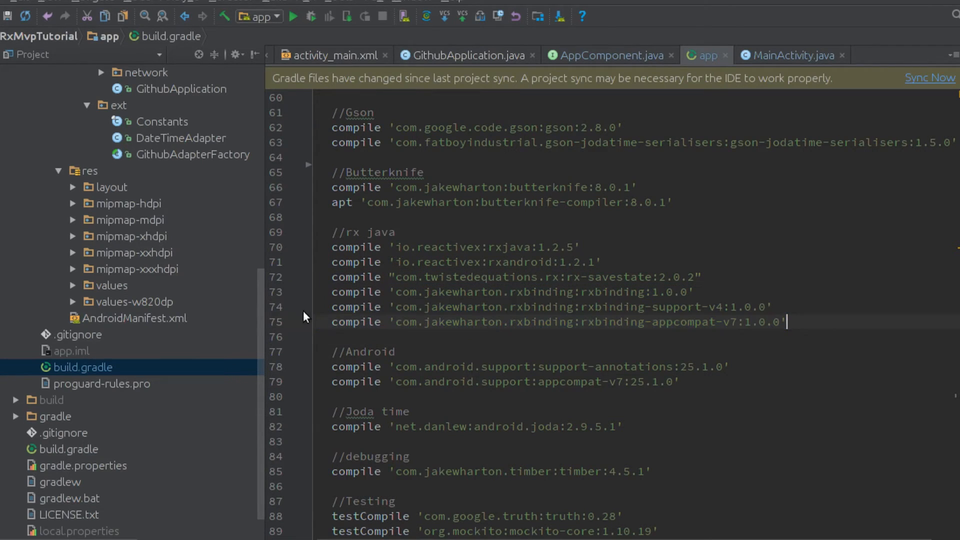
scroll(down, 3)
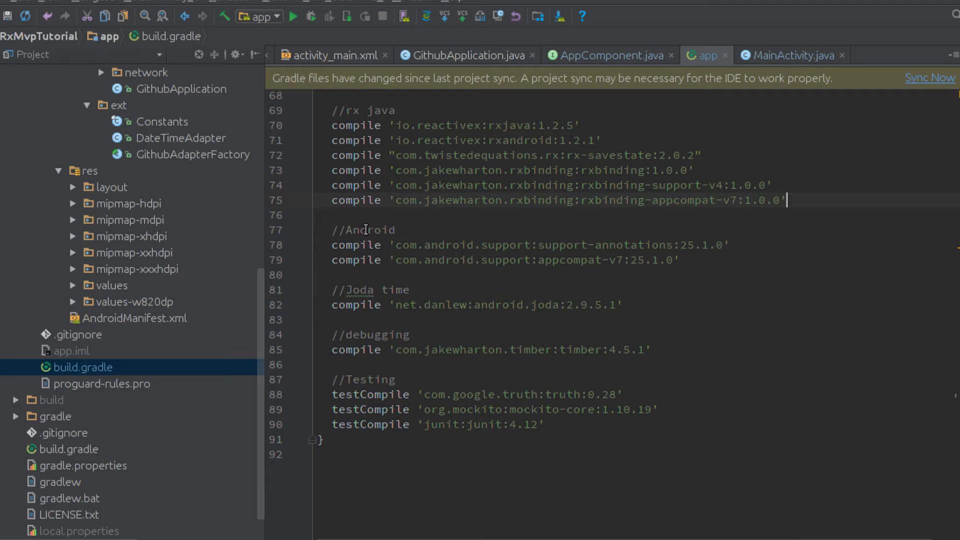
double_click(496, 305)
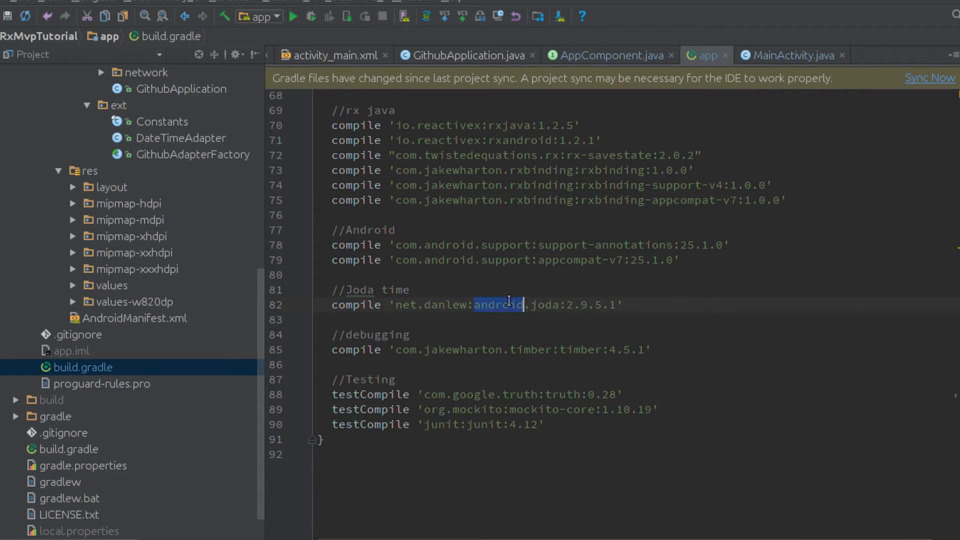
mouse_move(674, 309)
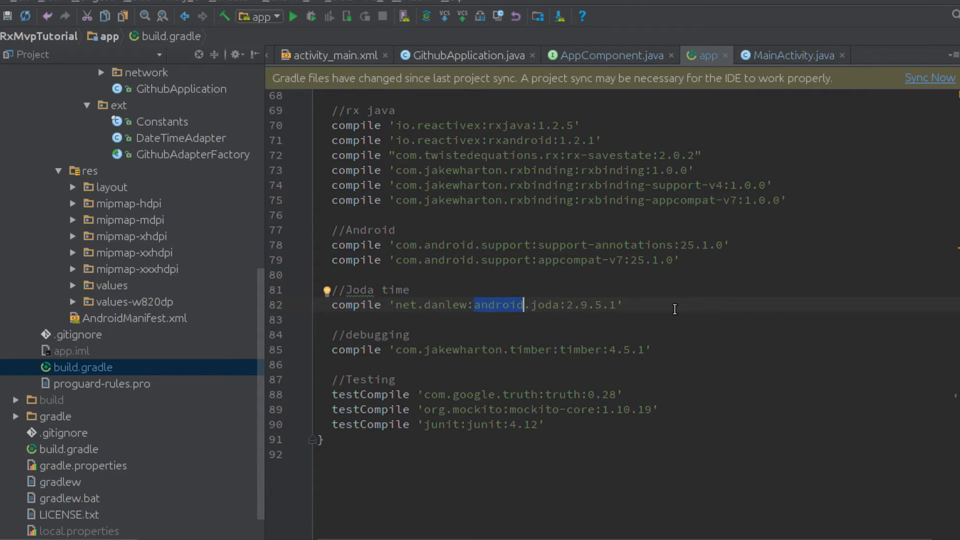
mouse_move(453, 363)
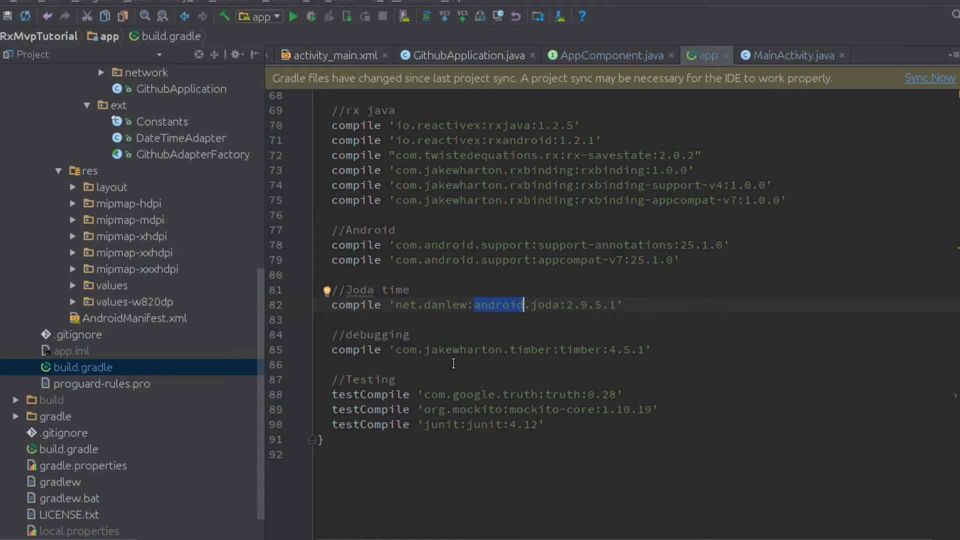
click(660, 319)
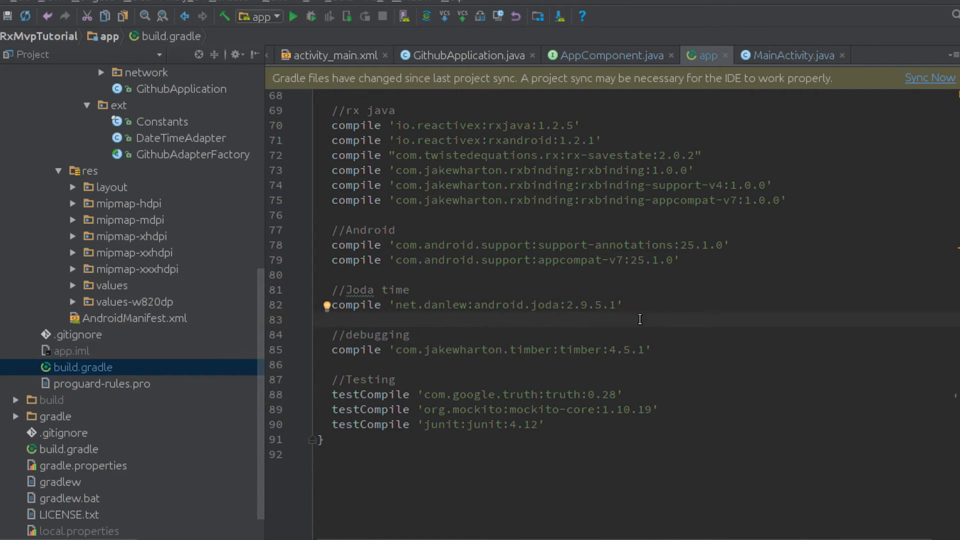
drag(419, 394, 545, 425)
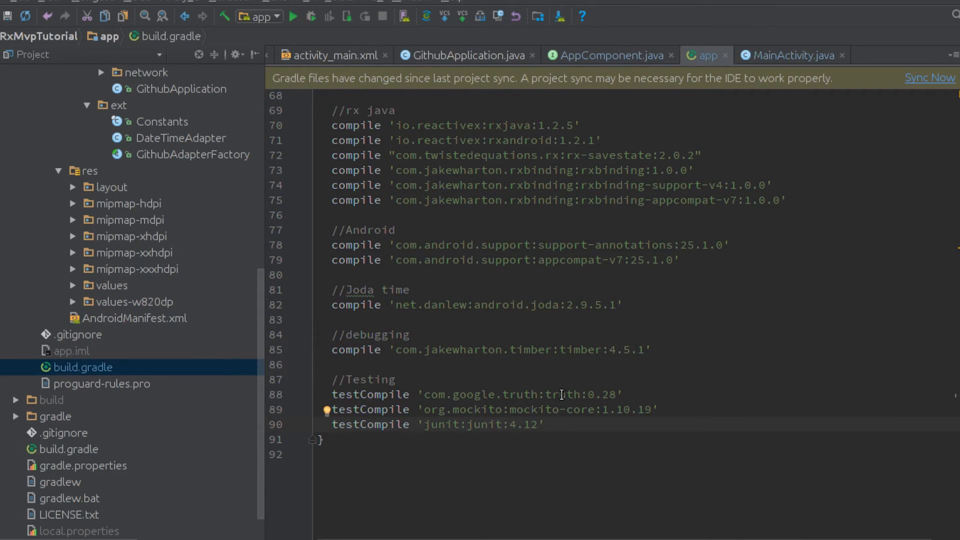
double_click(562, 394)
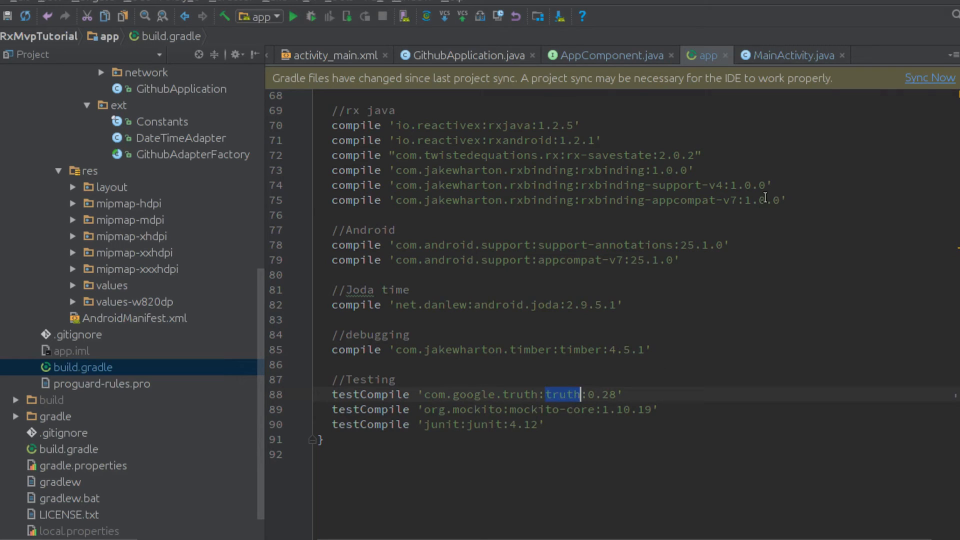
click(930, 78)
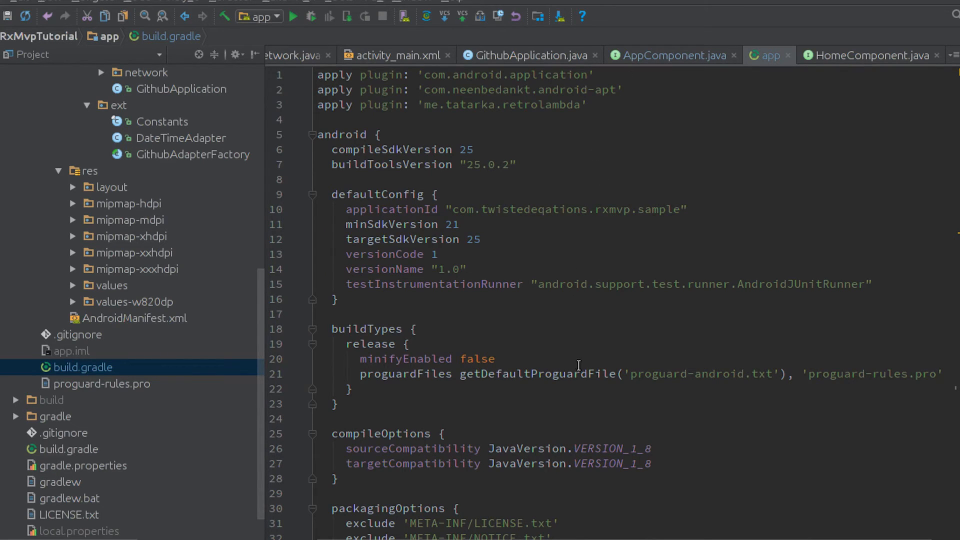
mouse_move(661, 335)
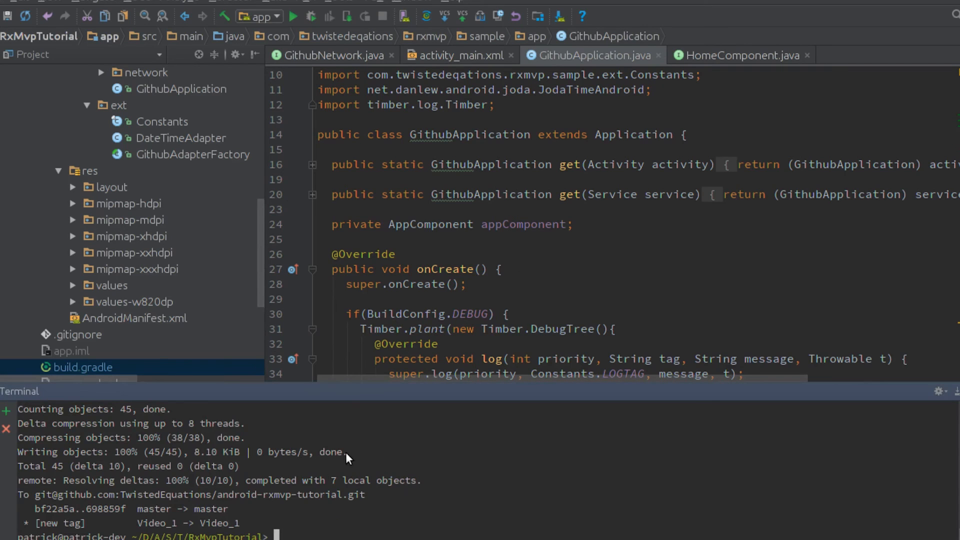
- Stage all changes with git add --all and commit them as 'End of video 1'
text(git push origin master --tags)
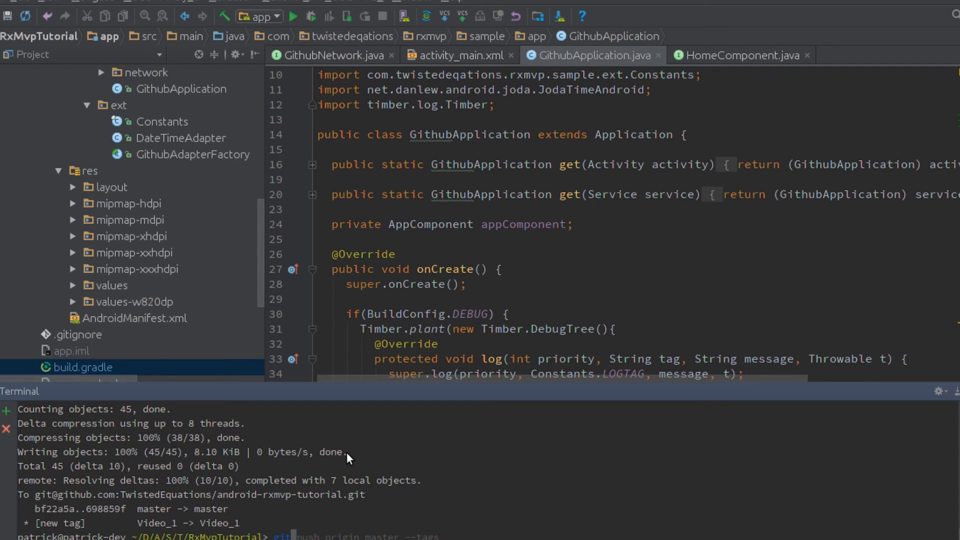
text(git add --all)
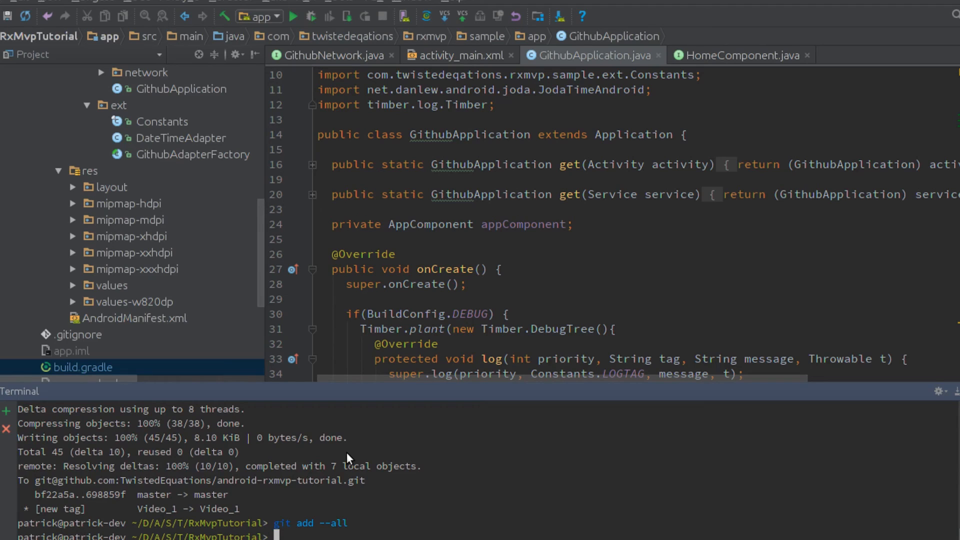
text(git commit -m "Series start)
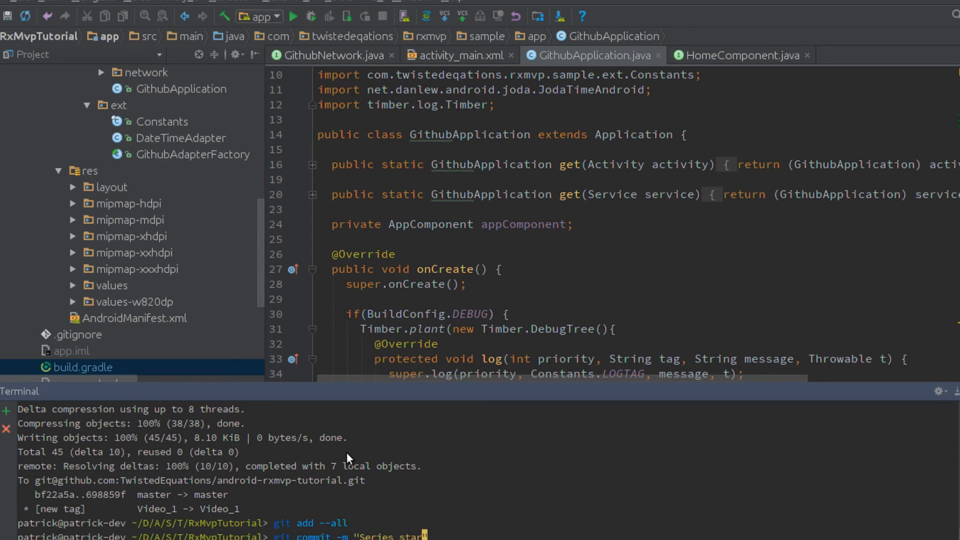
text(End of video)
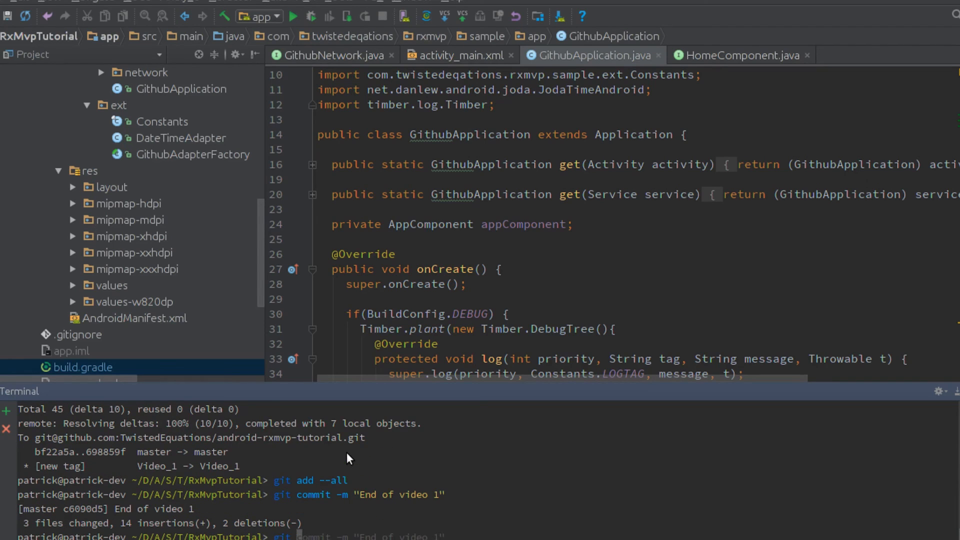
- Tag the commit Video_1_end and push master with tags to GitHub
text(git tag "Video 2")
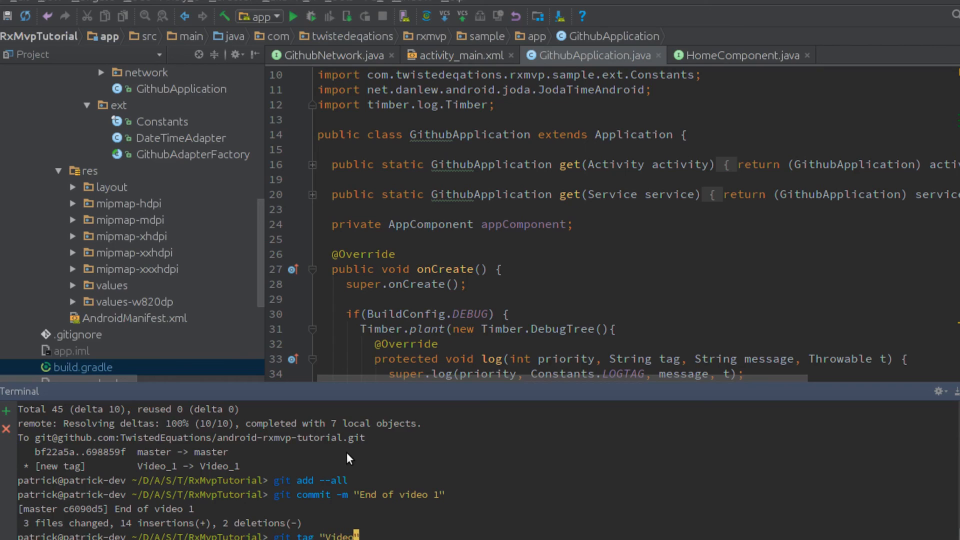
text(1)
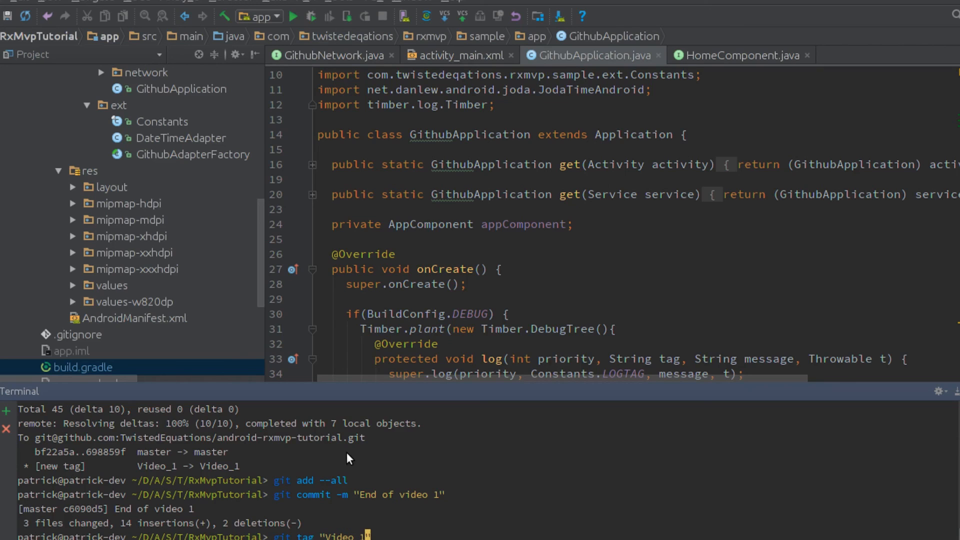
key(enter)
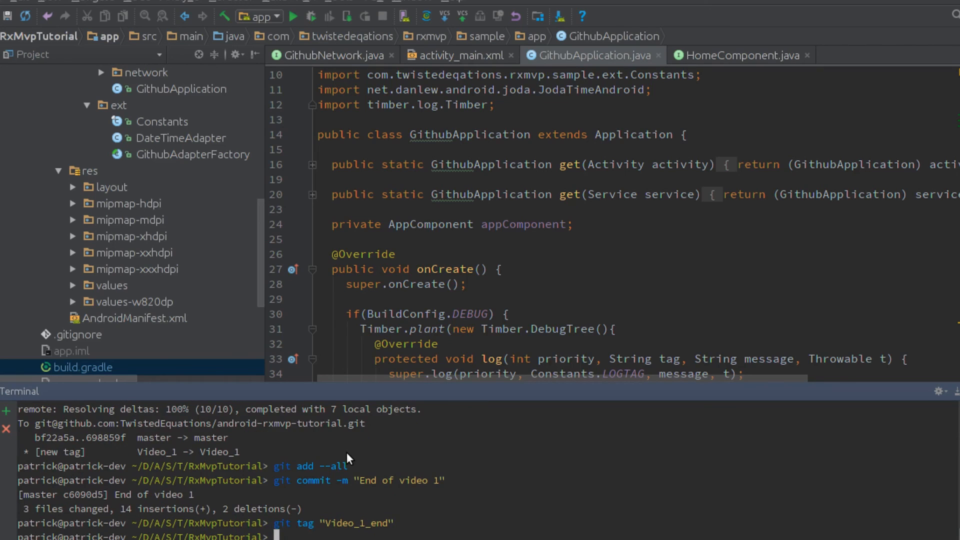
text(git push origin master --tags)
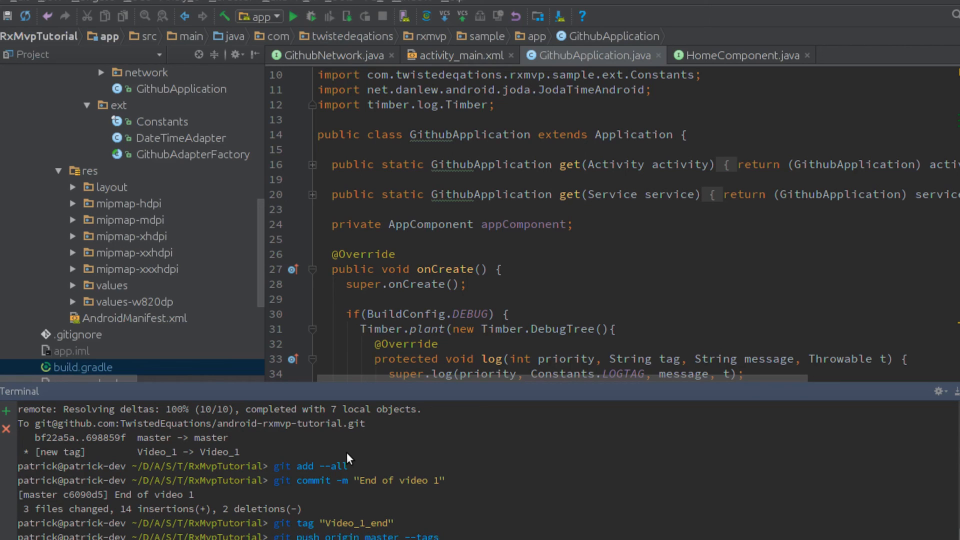